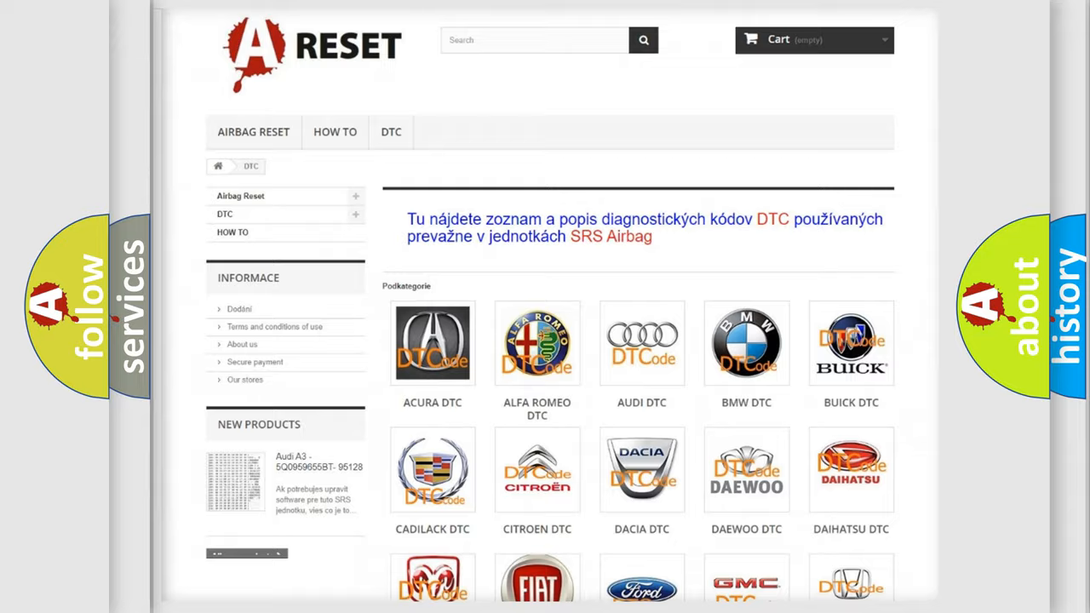
Scroll down the Saturn DTC page to browse the trouble code subcategories
scroll(down, 3)
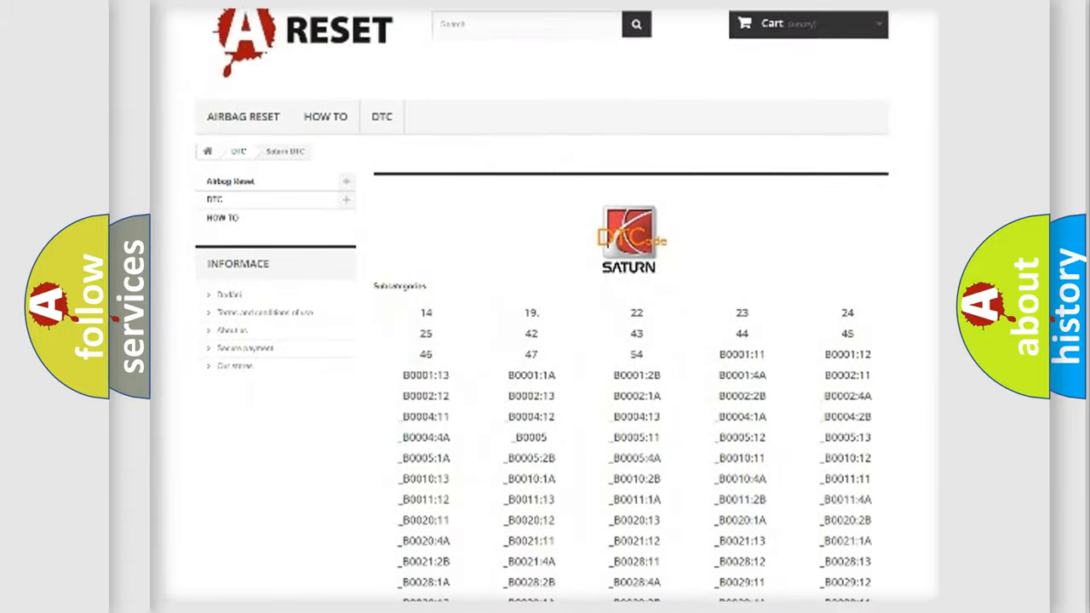
scroll(down, 3)
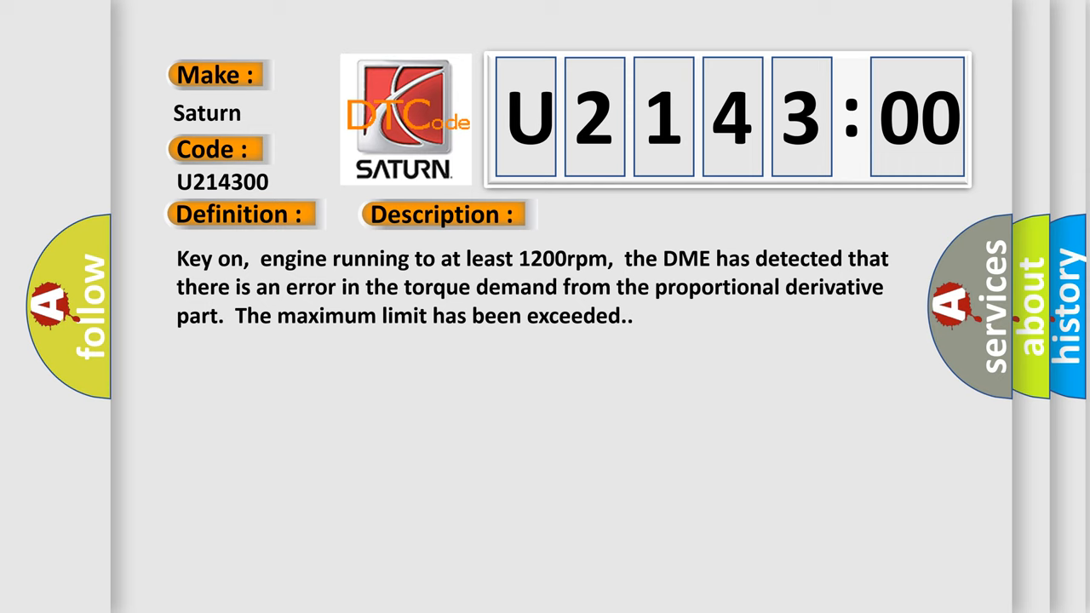
Advance the U214300 slide to reveal causes like battery corrosion and faulty DME voltage supply
click(624, 213)
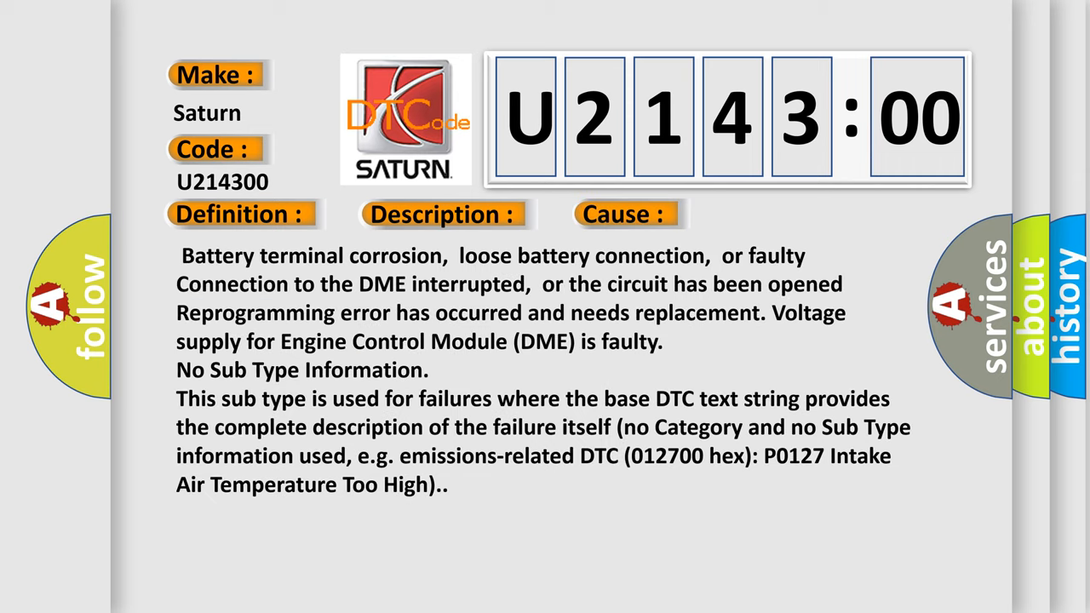